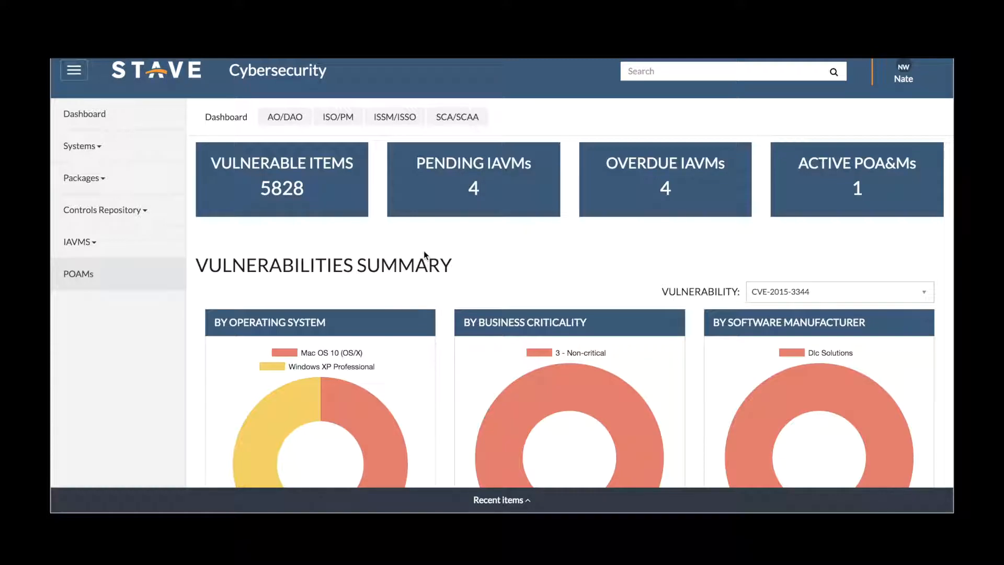
Review the AO/DAO and ISSM/ISSO package dashboards, then browse All Systems to open IROC
left_click(284, 117)
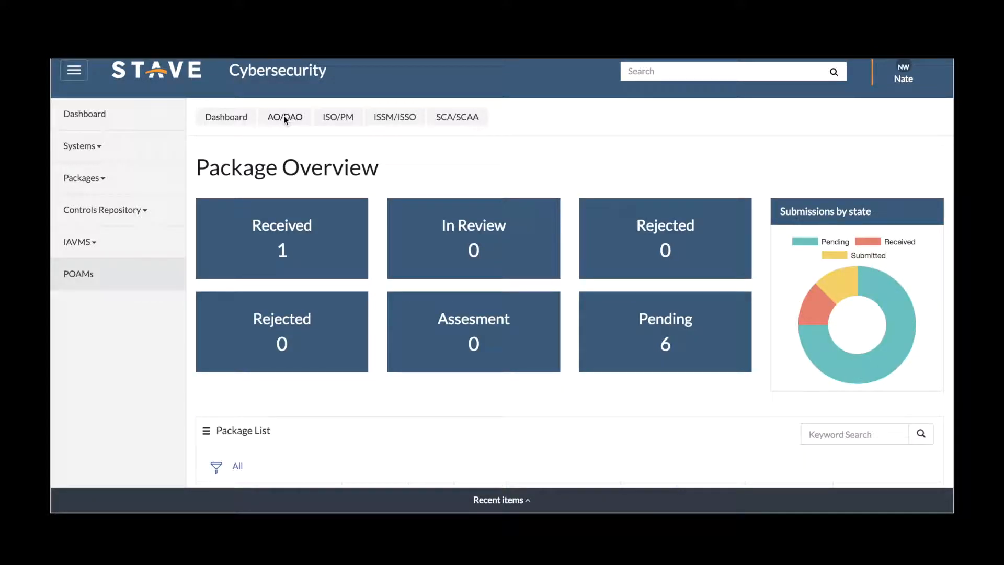
left_click(338, 116)
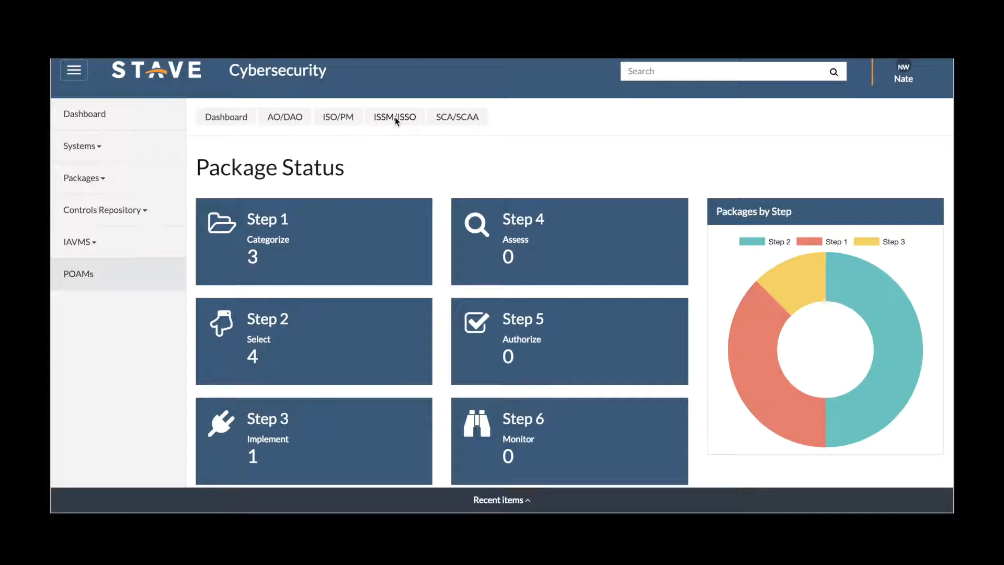
left_click(456, 117)
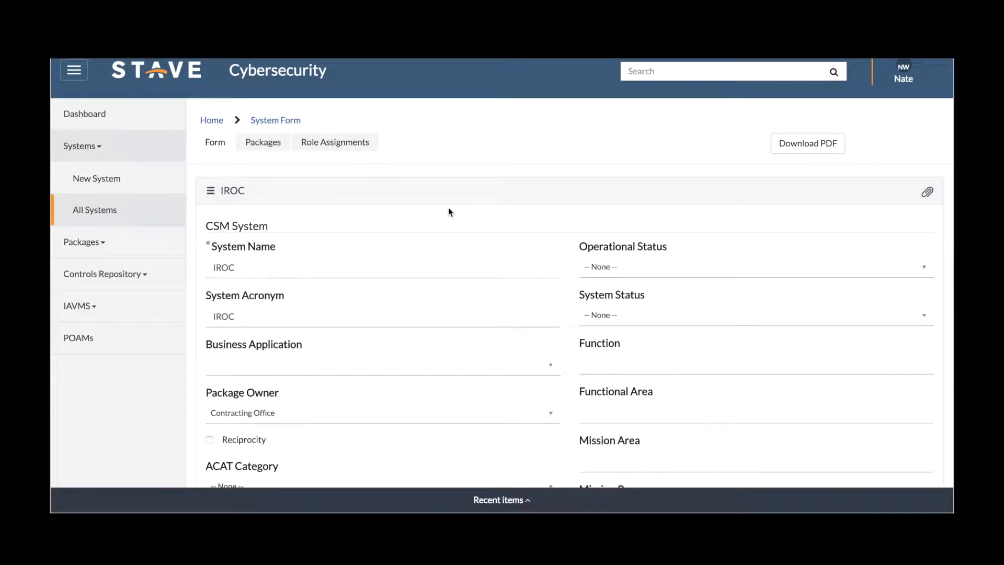
Scroll the IROC system form to reach RMF package RMFPKG0001139
scroll("down", 3)
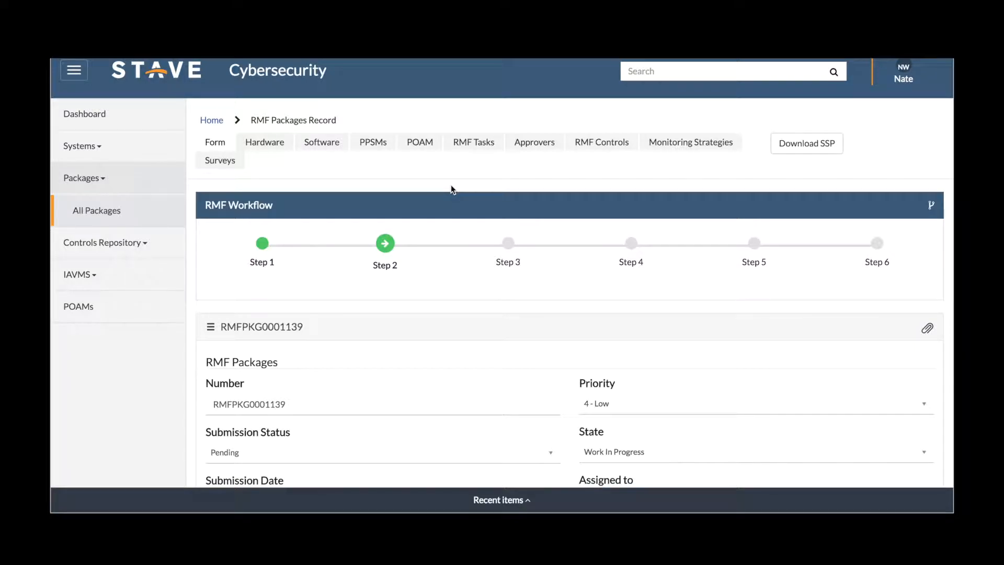
mouse_move(460, 268)
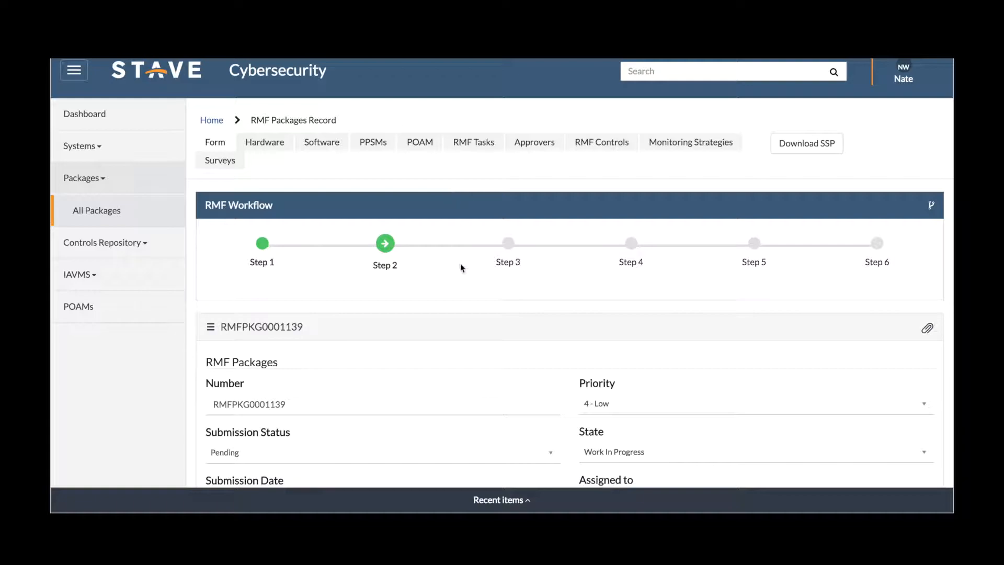
Review package RMFPKG0001139's workflow and details, and show its RMF Tasks list
left_click(931, 205)
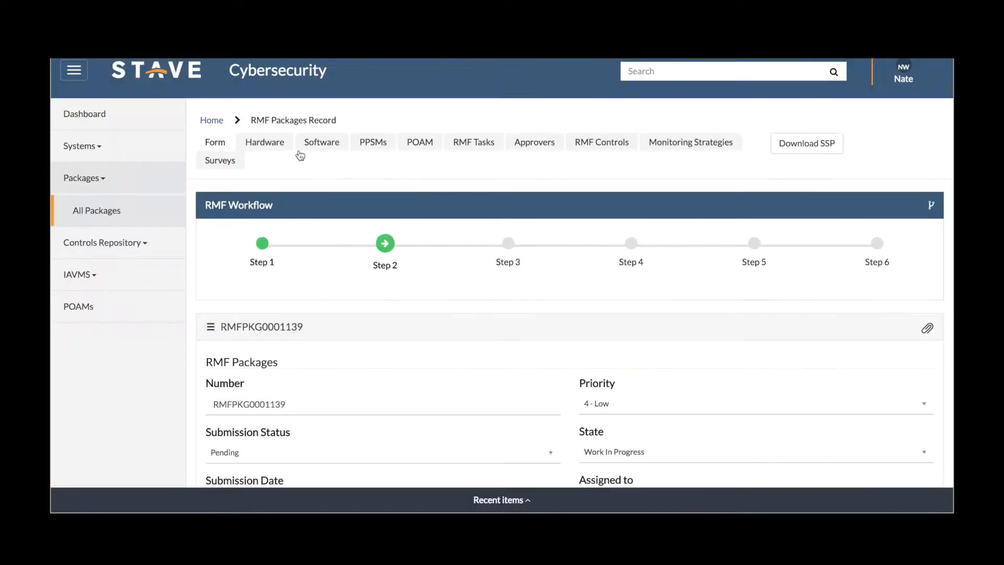
scroll("down", 3)
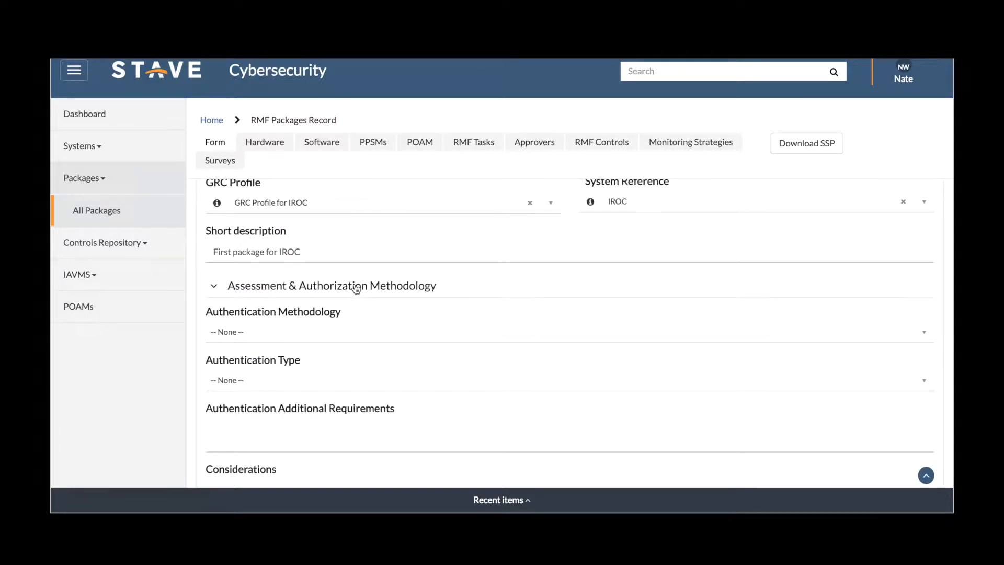
left_click(473, 142)
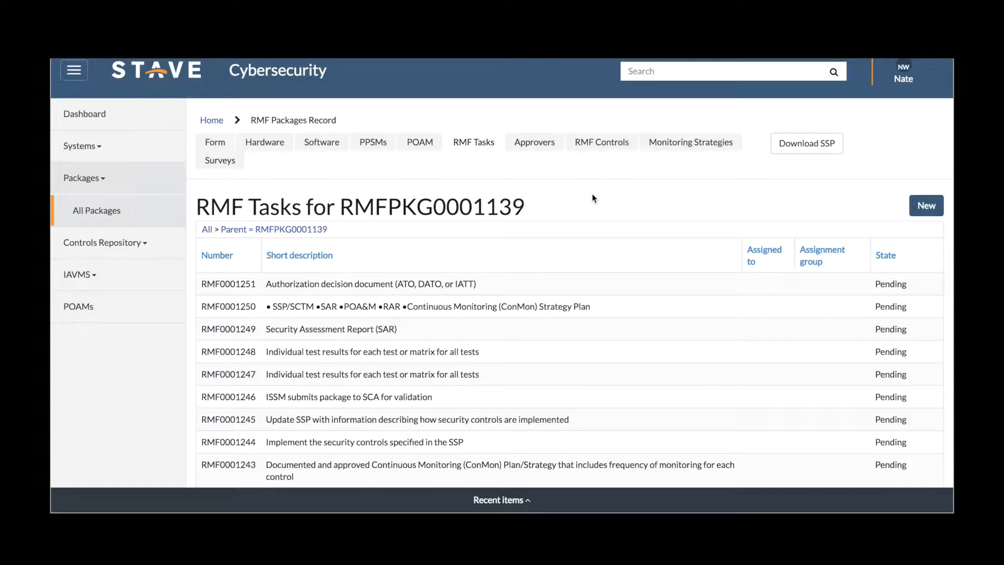
Open controls profile Profile 1 from the Controls Repository
left_click(103, 209)
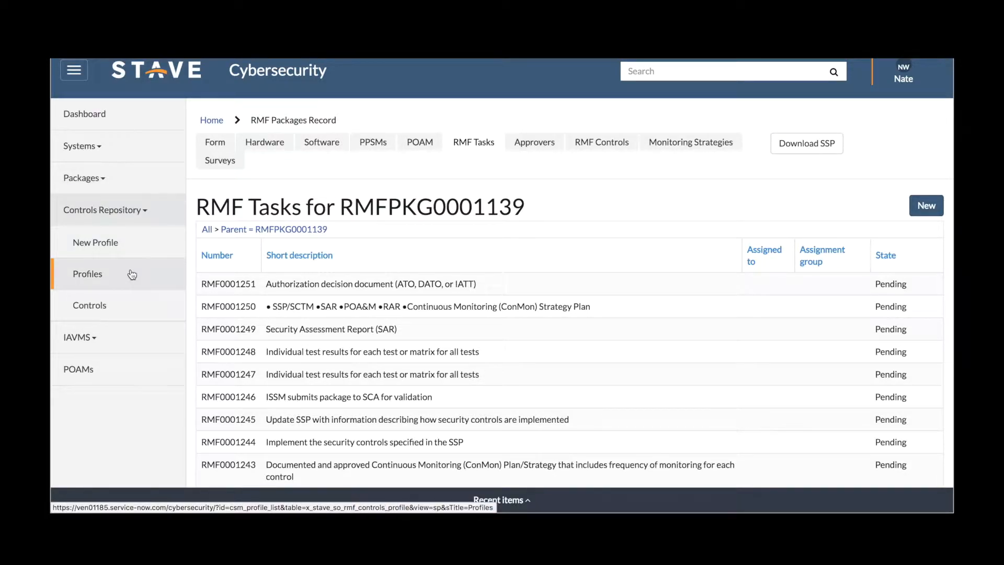
mouse_move(89, 305)
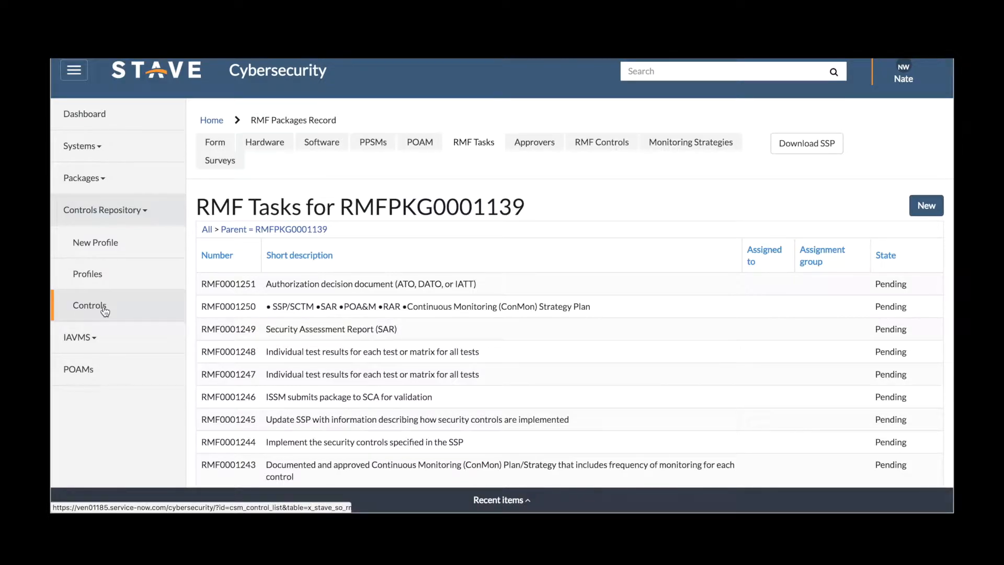
left_click(87, 273)
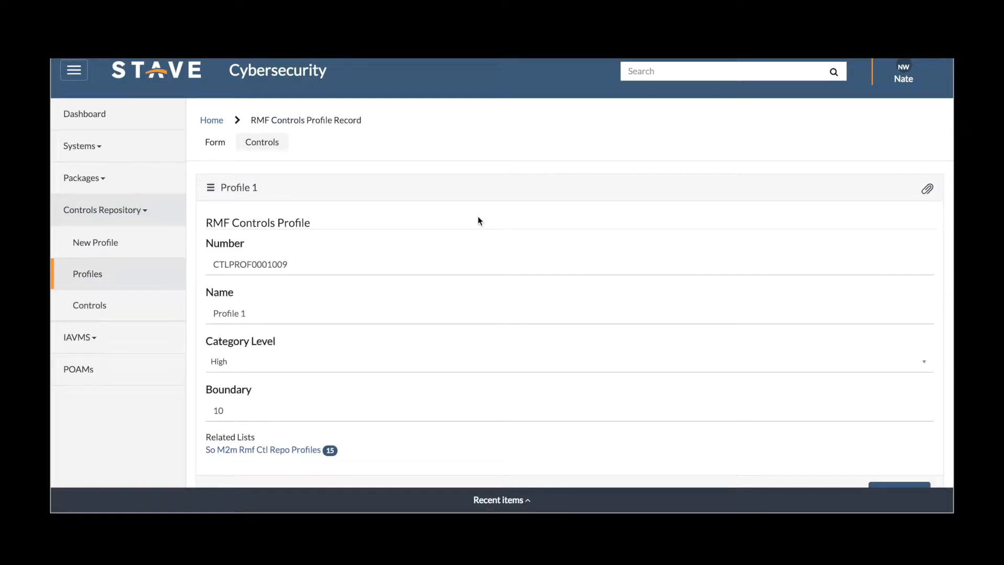
mouse_move(443, 323)
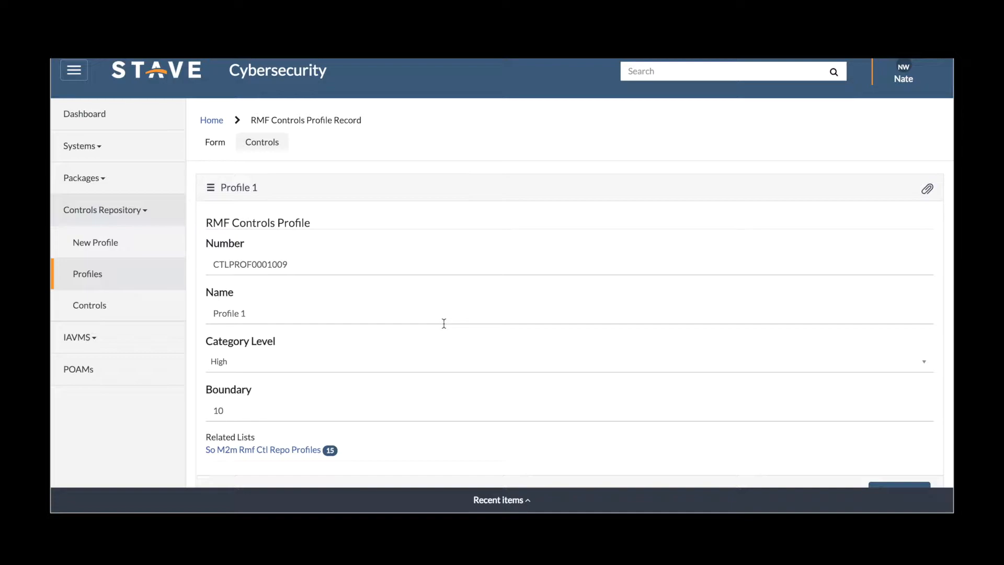
mouse_move(477, 220)
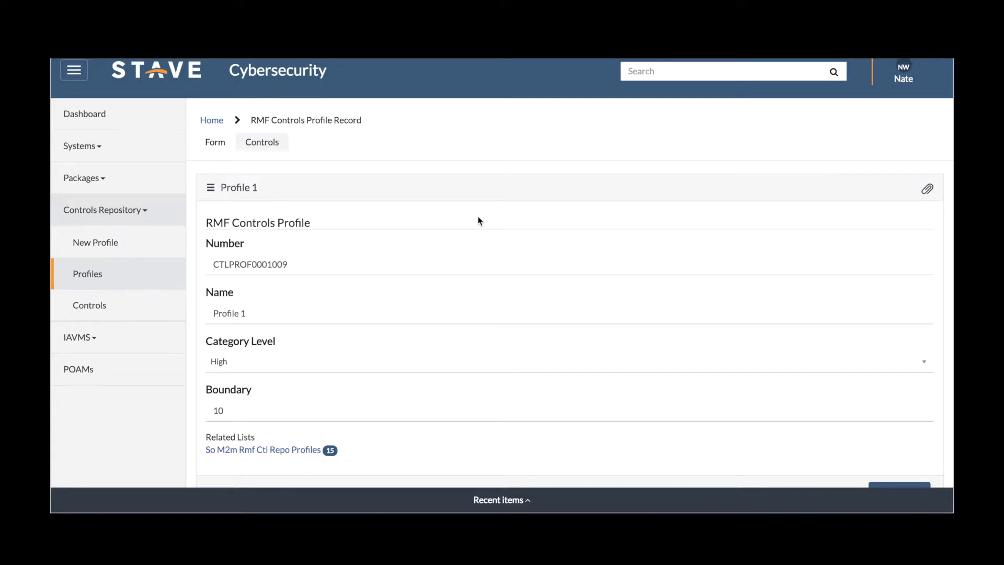
Go back to the main Dashboard from the Profile 1 controls profile
left_click(83, 113)
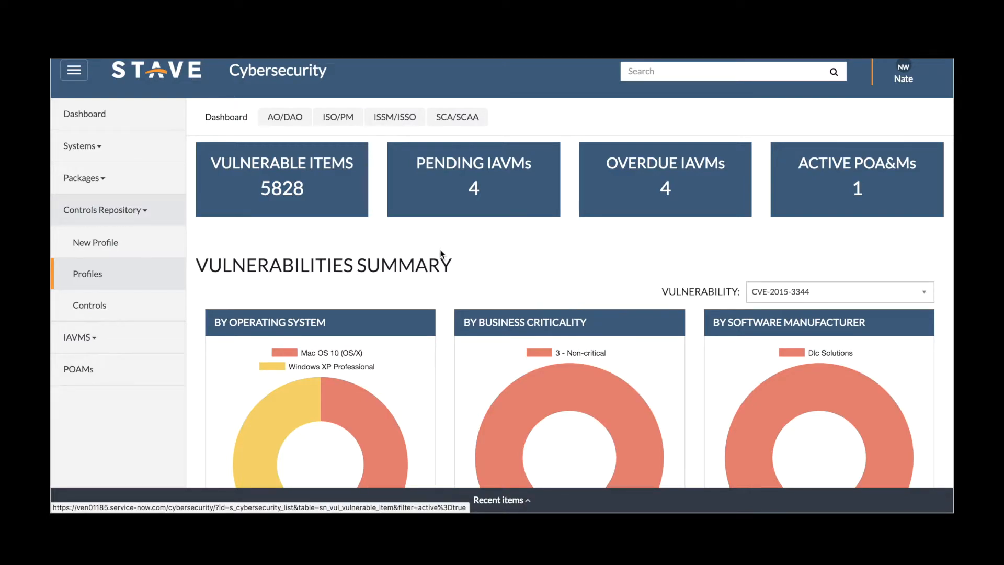
mouse_move(713, 267)
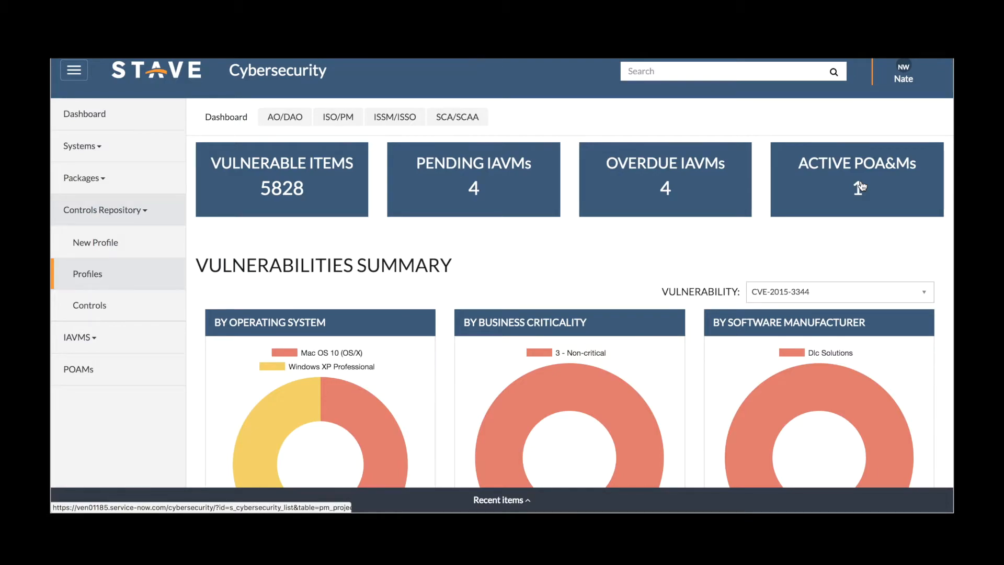
Open project PRJ0010412 from the dashboard's Active POA&Ms list
left_click(856, 179)
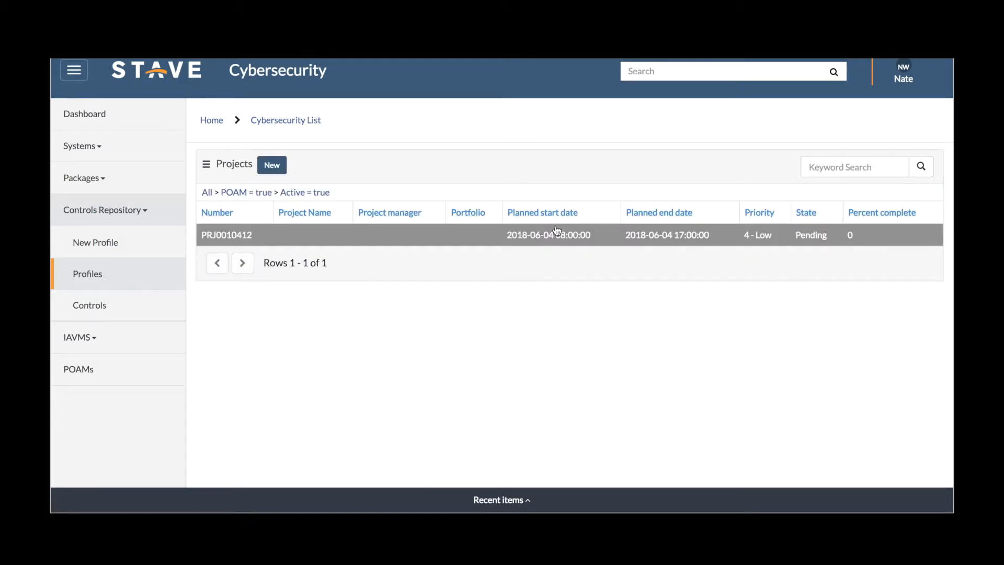
left_click(226, 235)
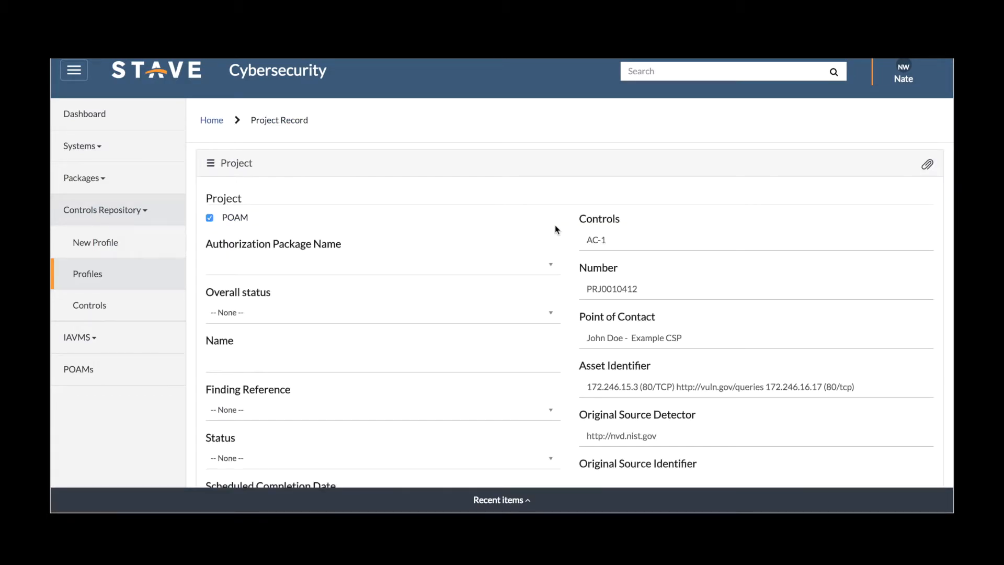